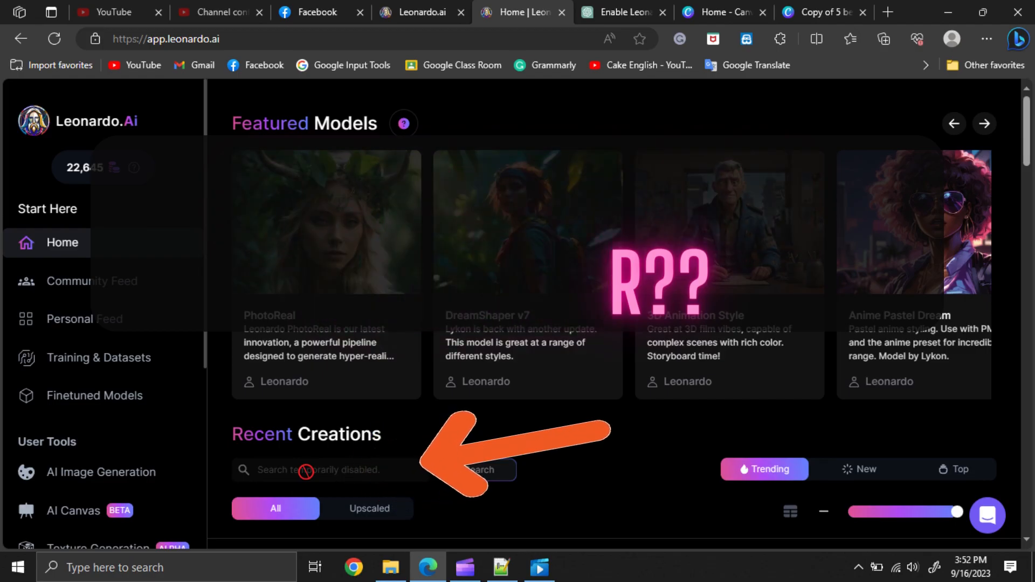
# - Inspect the Recent Creations area so DevTools shows the disabled search input's markup
pyautogui.scroll(-3)
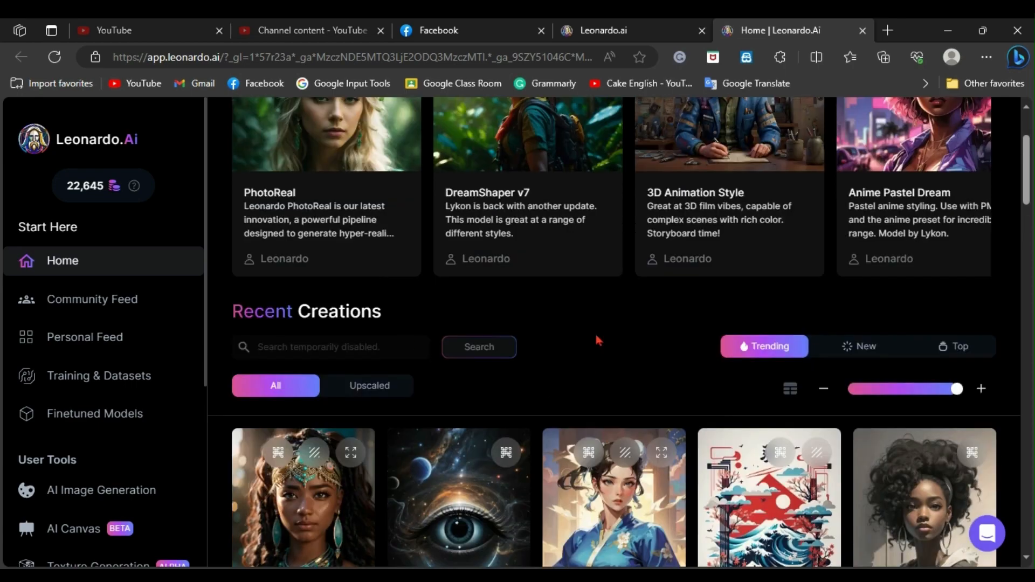
pyautogui.rightClick(596, 340)
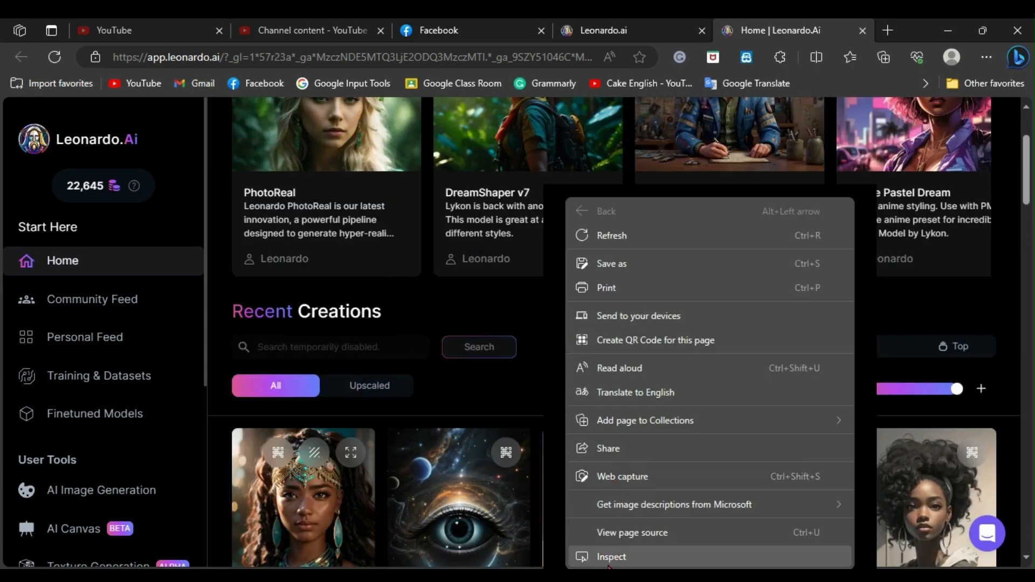
pyautogui.click(627, 351)
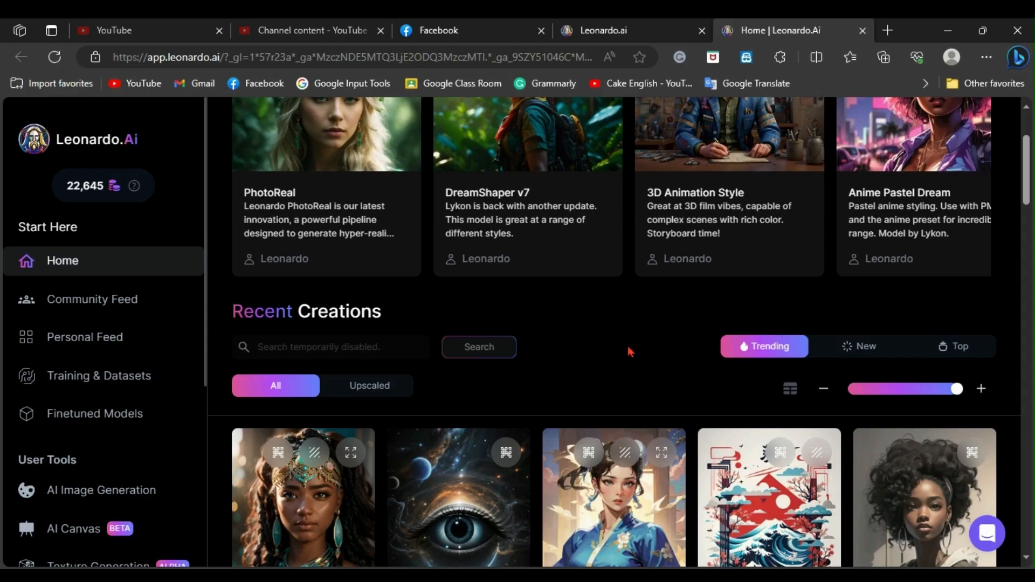
pyautogui.press('F12')
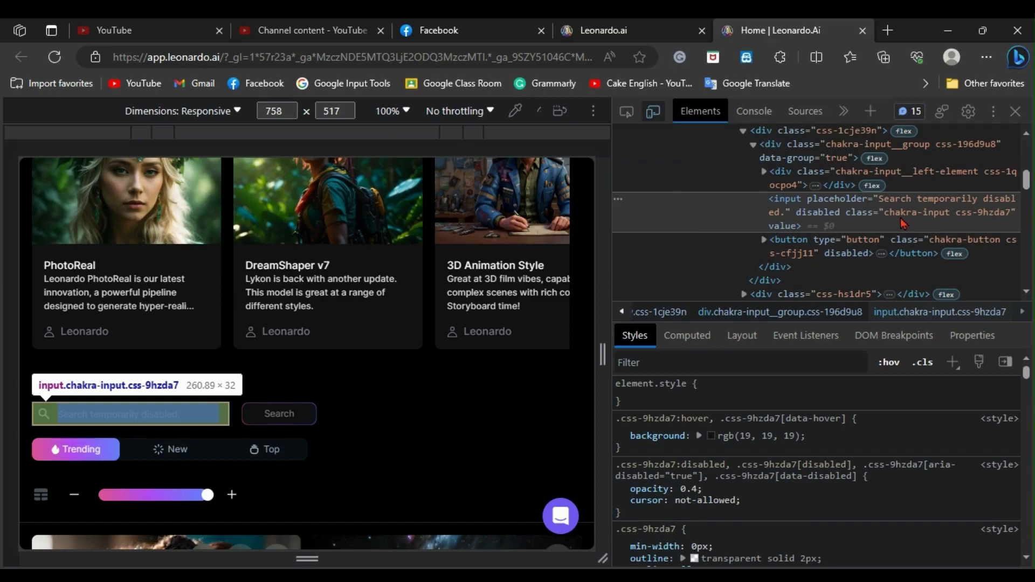
pyautogui.moveTo(870, 212)
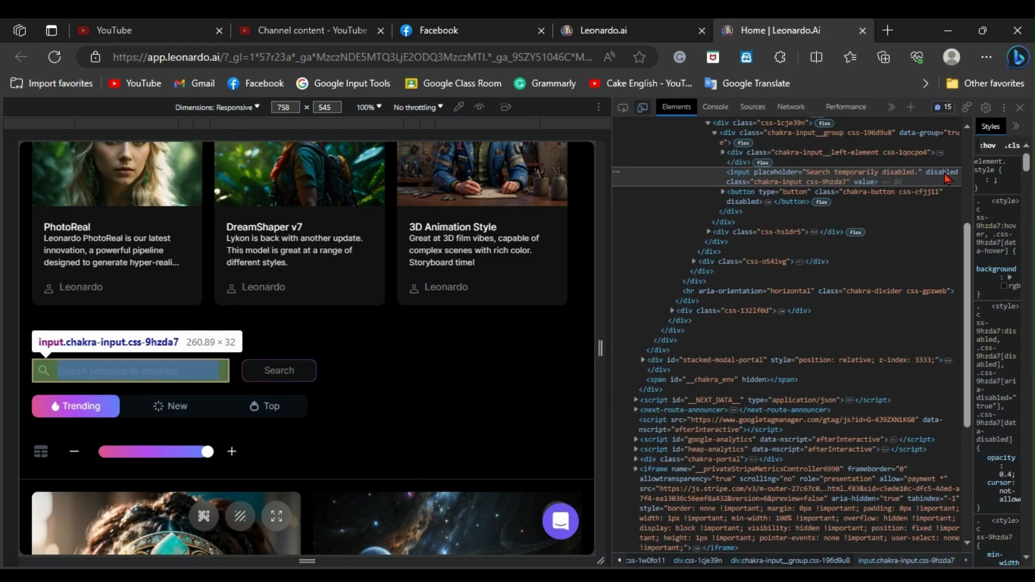
# - Remove the disabled attribute from the search input and close DevTools
pyautogui.click(943, 172)
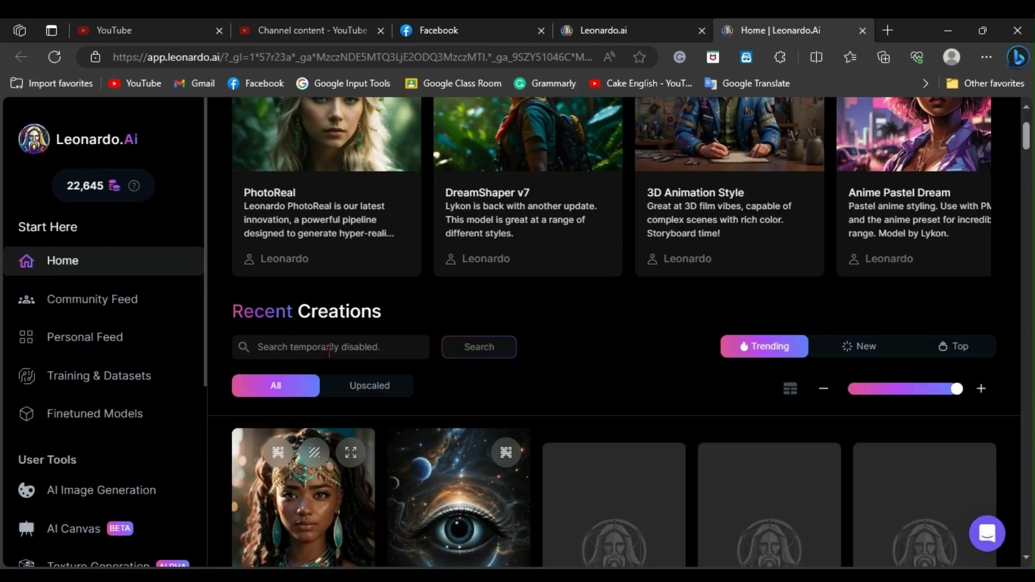
# - Search Recent Creations for 'logo' and scroll to the tiger, wolf and emblem results
pyautogui.click(330, 347)
pyautogui.write('logo')
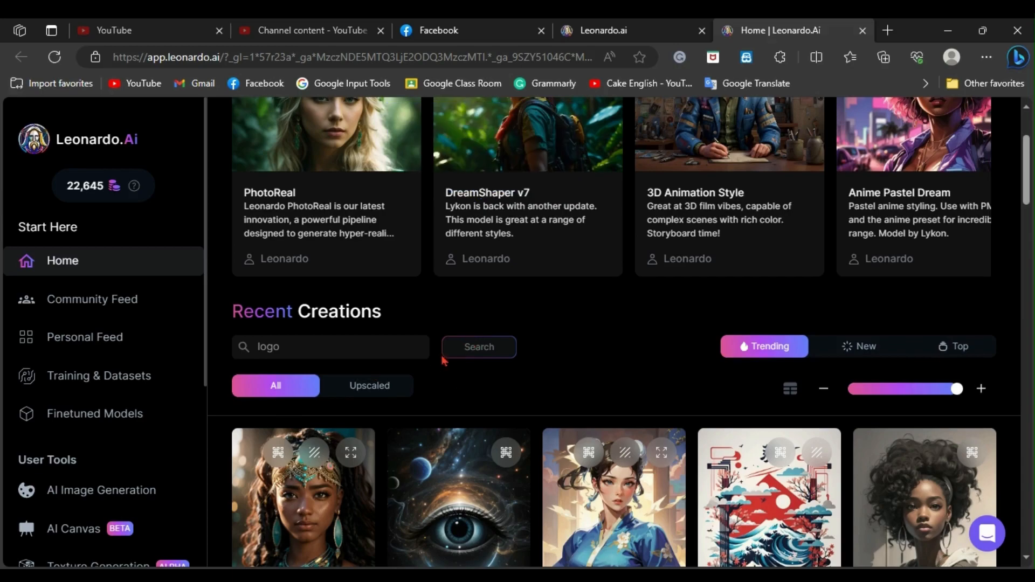
pyautogui.click(330, 346)
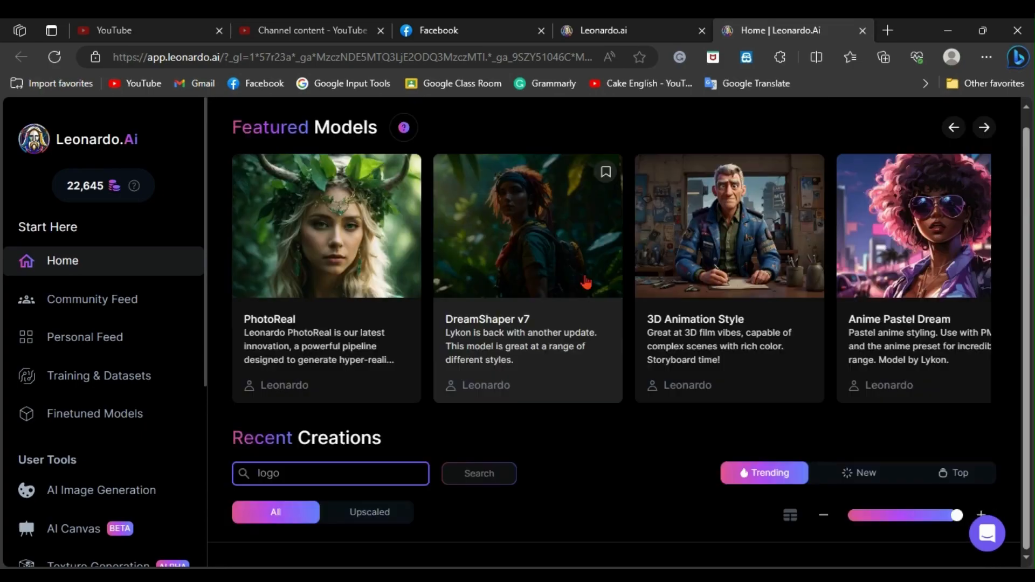
pyautogui.scroll(-3)
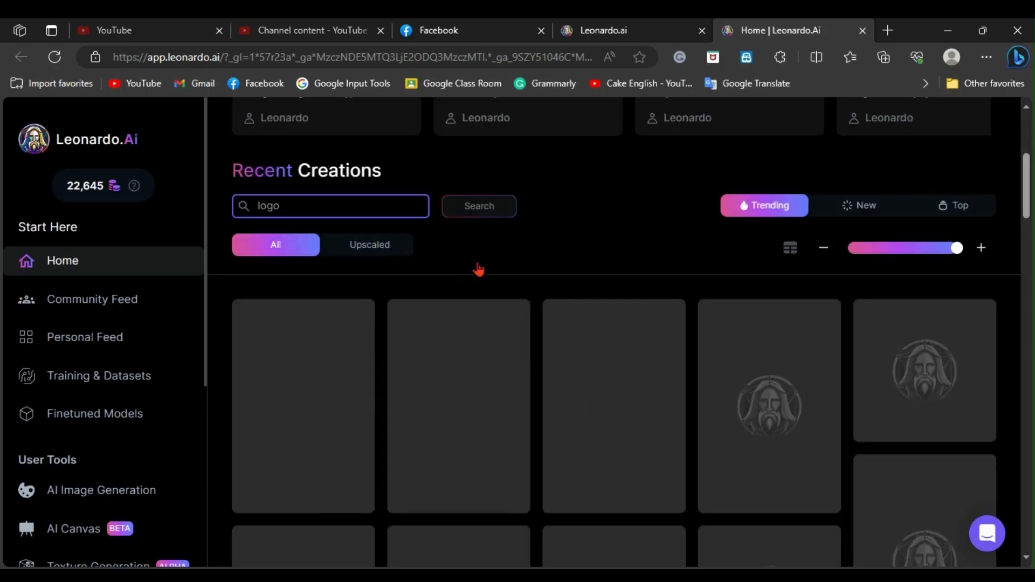
pyautogui.scroll(-3)
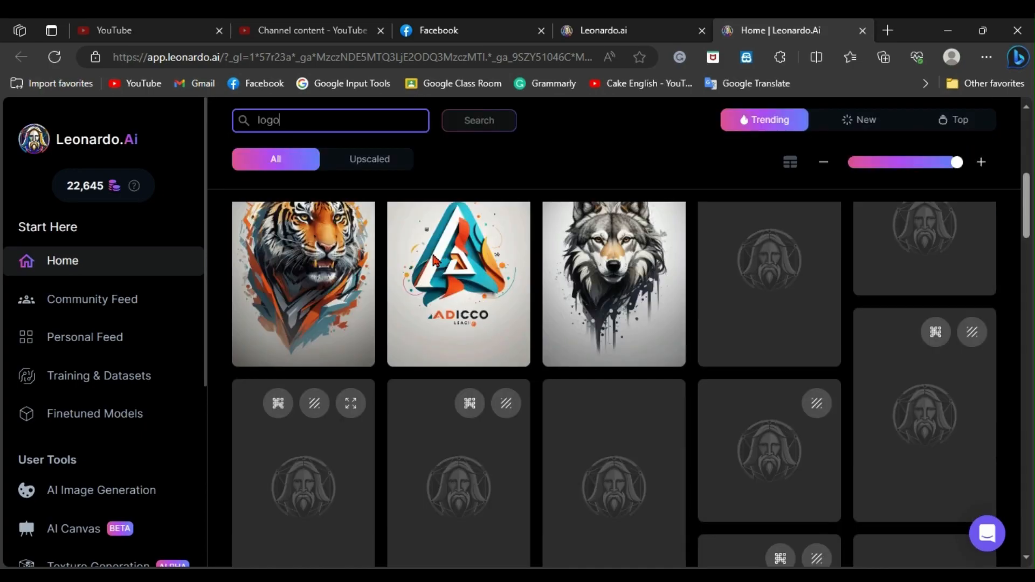